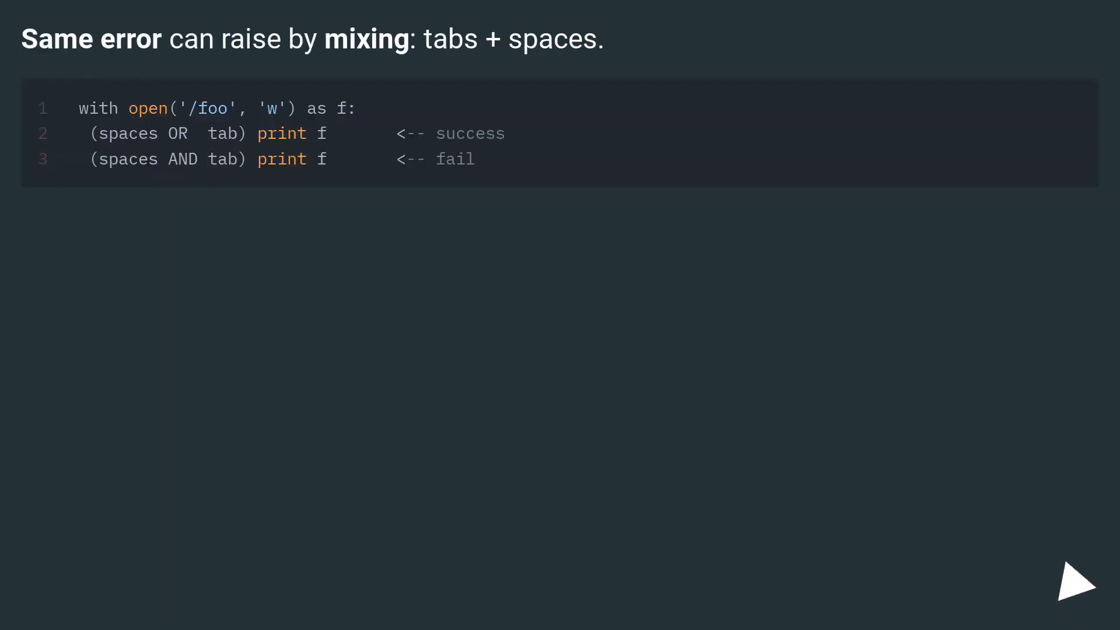
left_click(1074, 587)
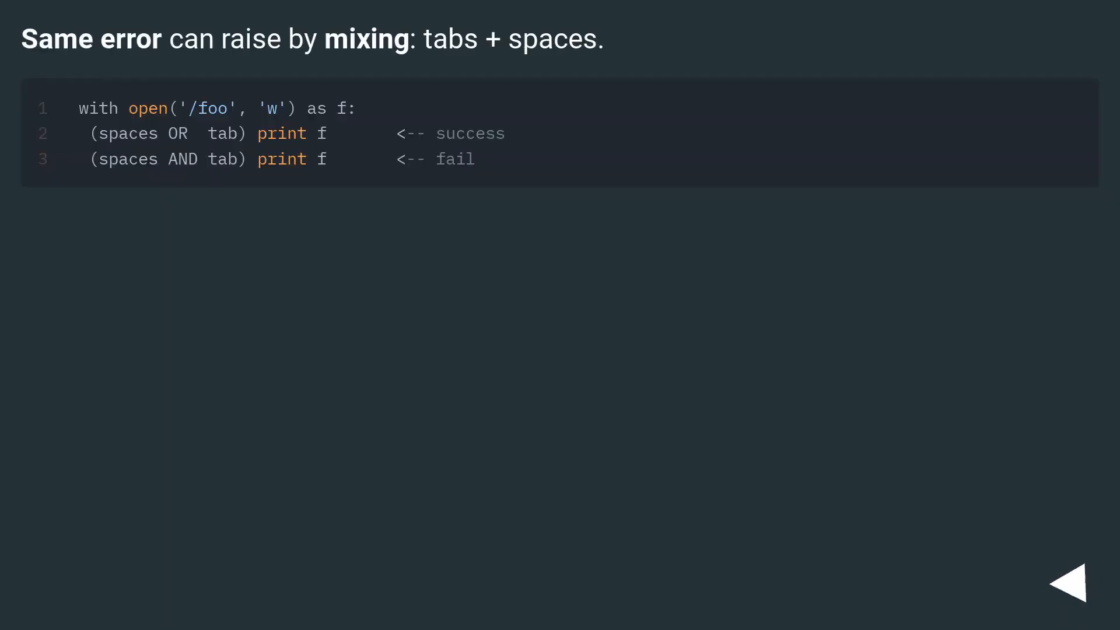
left_click(1076, 585)
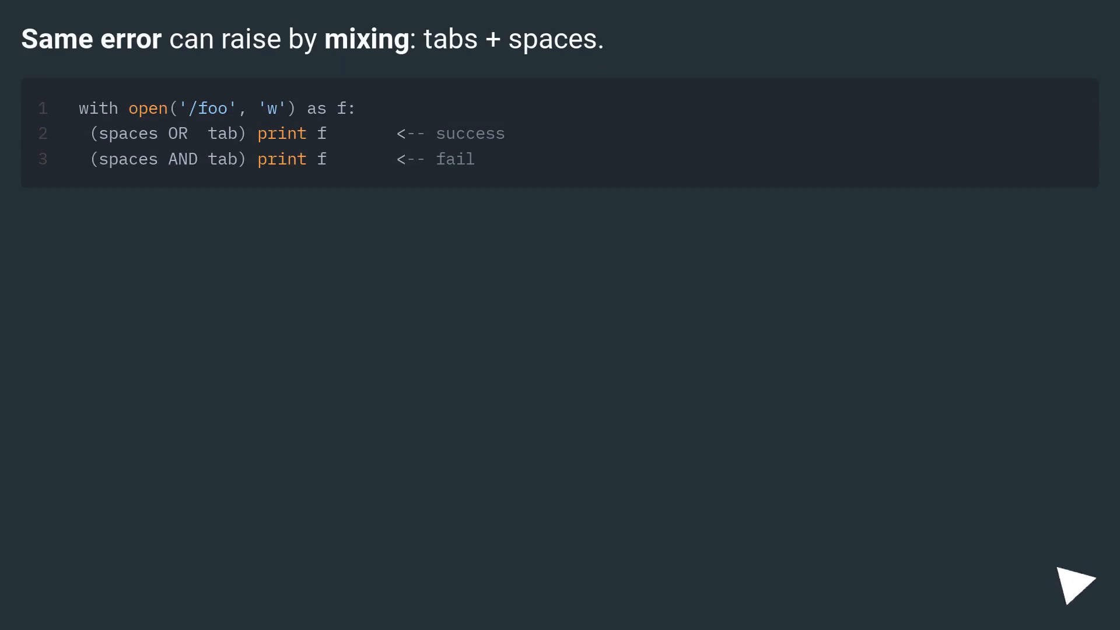
left_click(1075, 585)
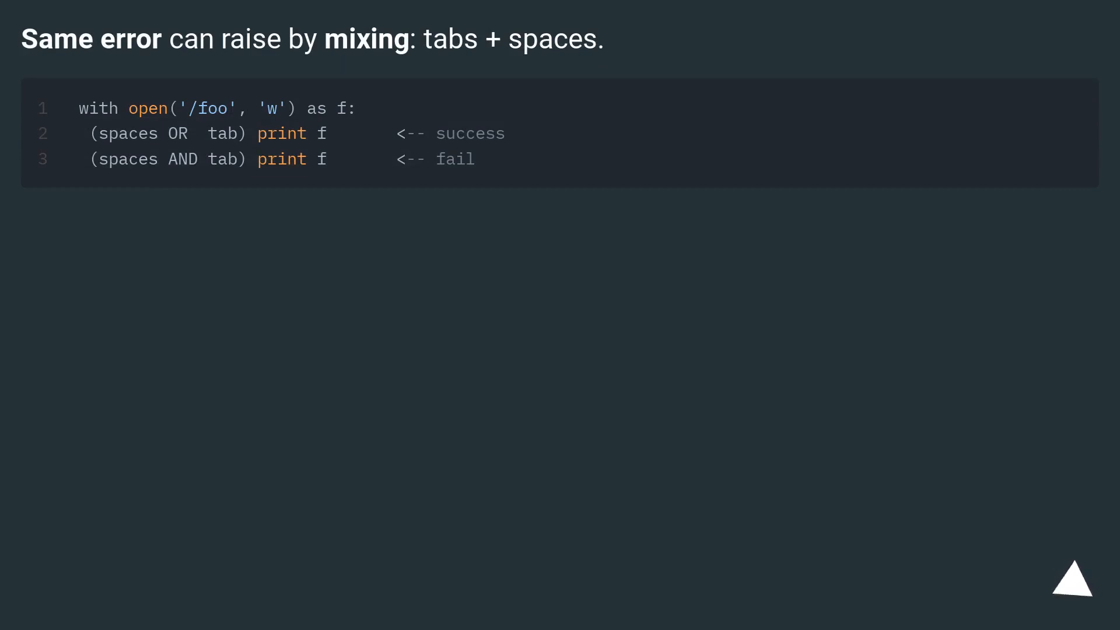